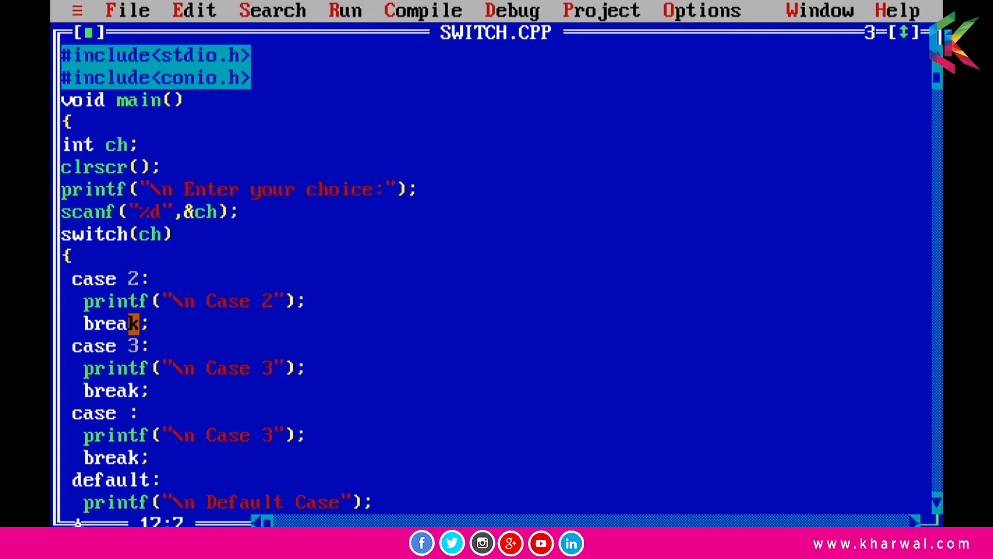
Set the third case label to 1 and run the program, entering choice 2
type("1")
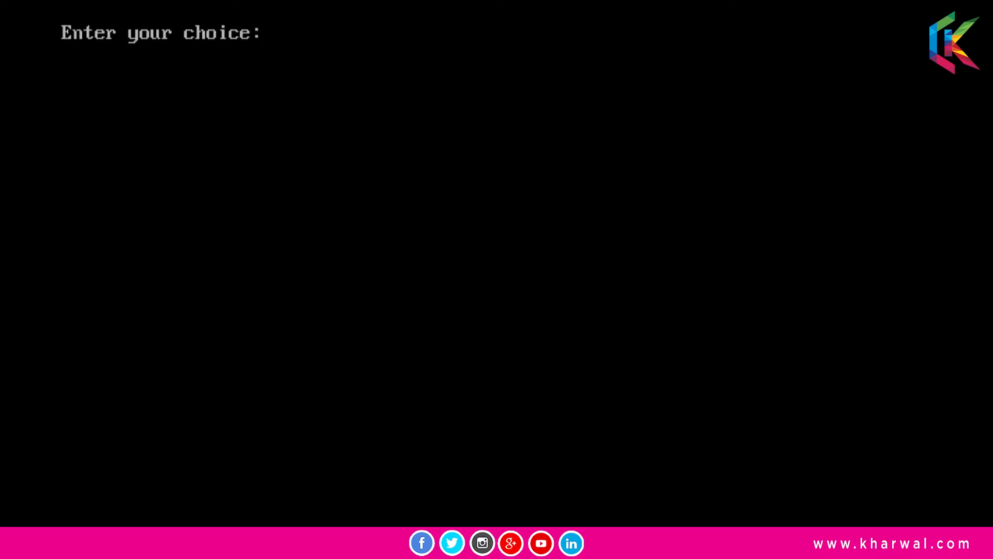
type("2")
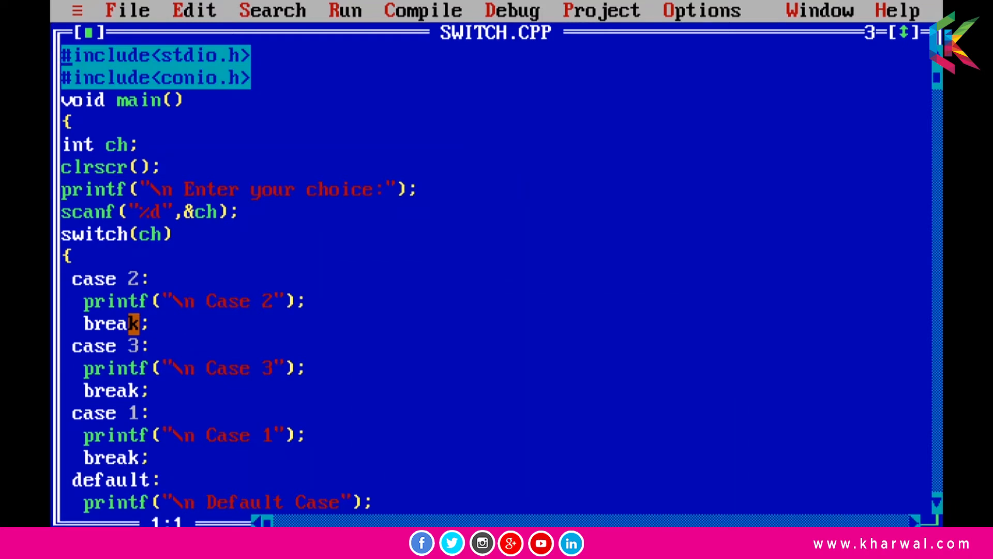
left_click(130, 324)
type("3")
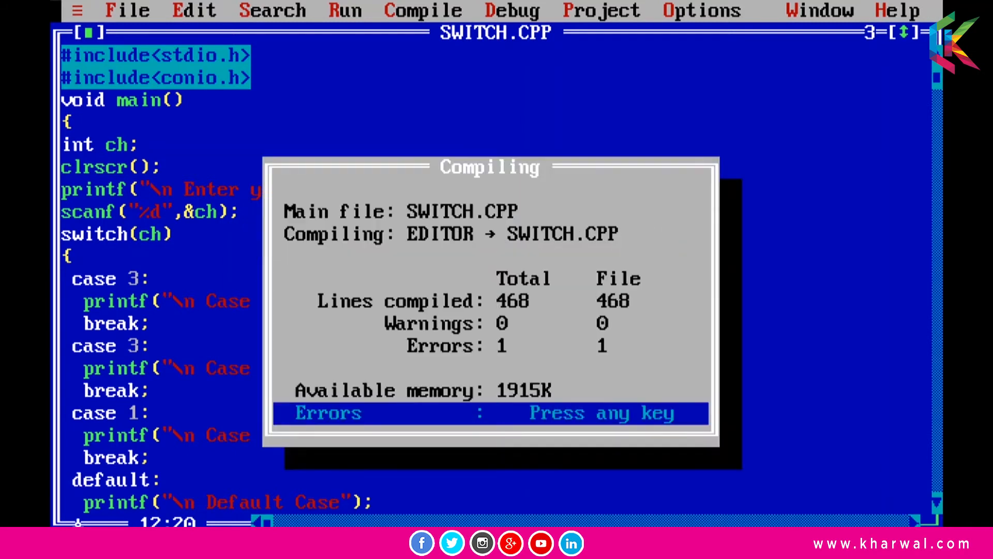
key("enter")
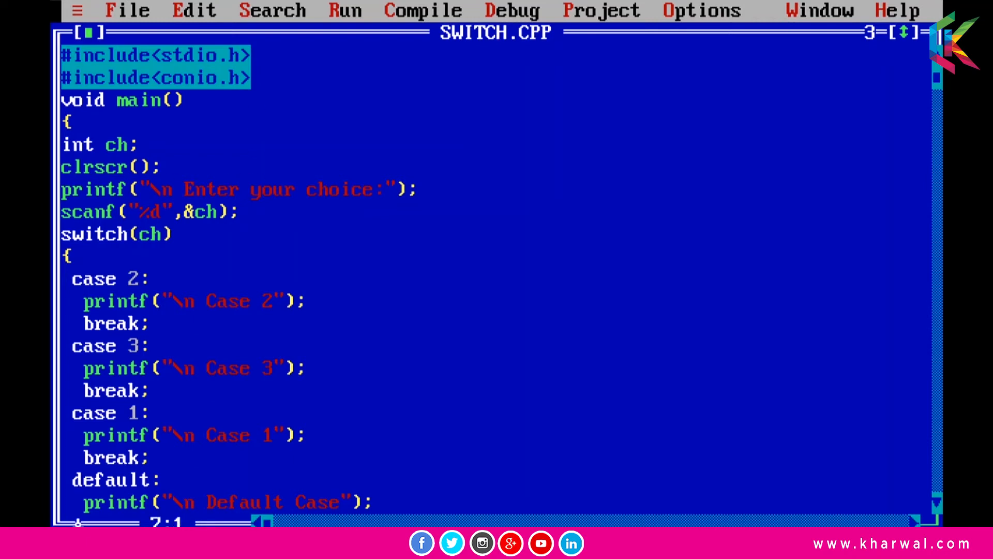
Comment out the printf and scanf lines and replace ch in switch() with 2+3%2
type("//")
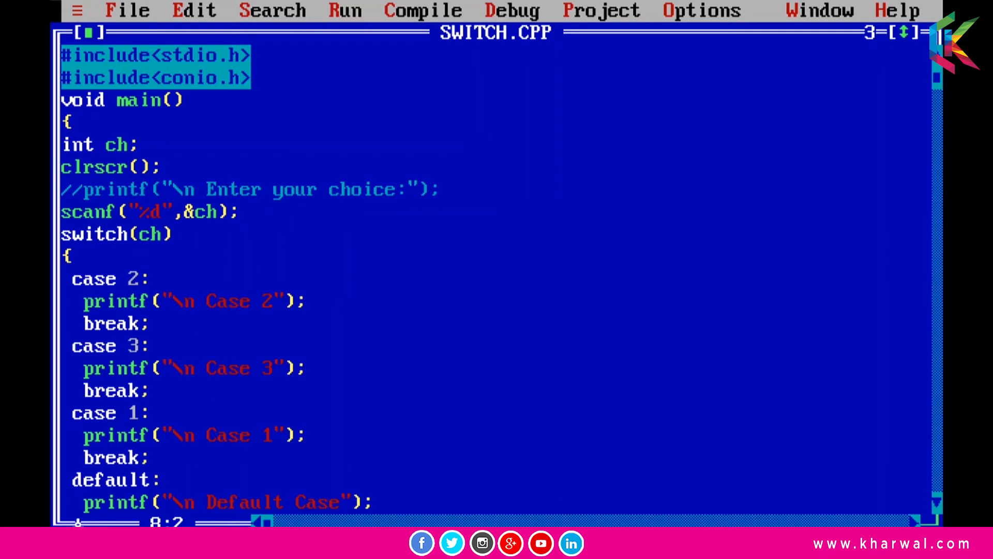
type("//")
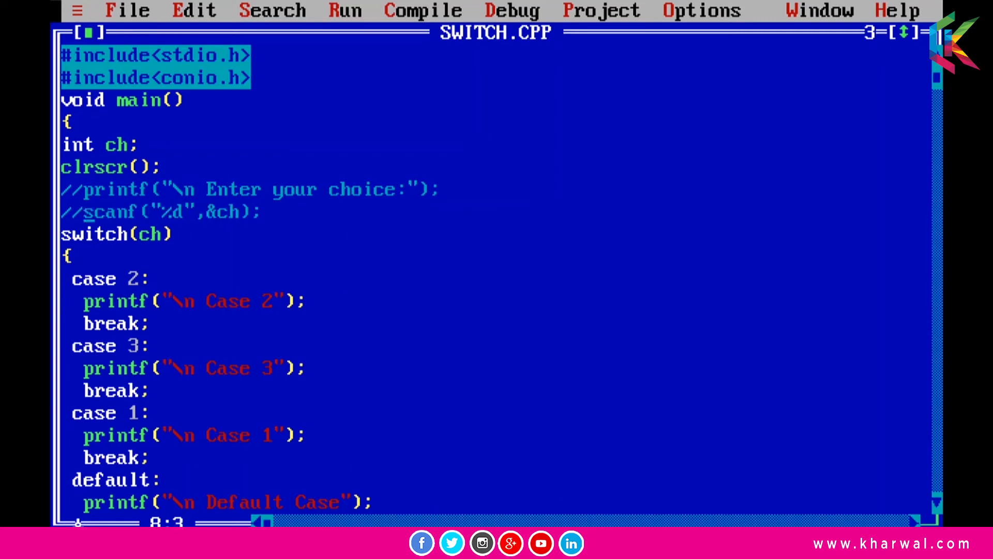
key("BackSpace")
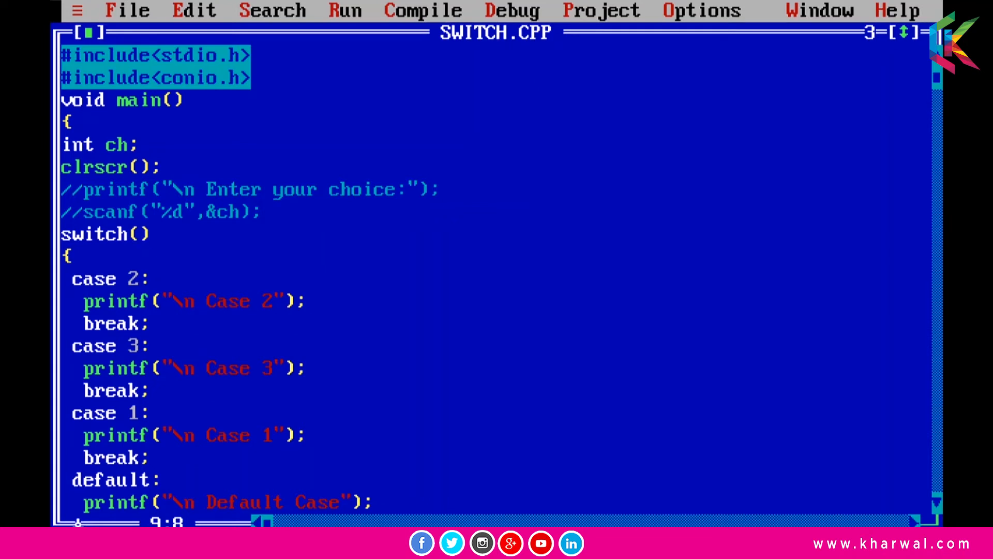
type("2+3")
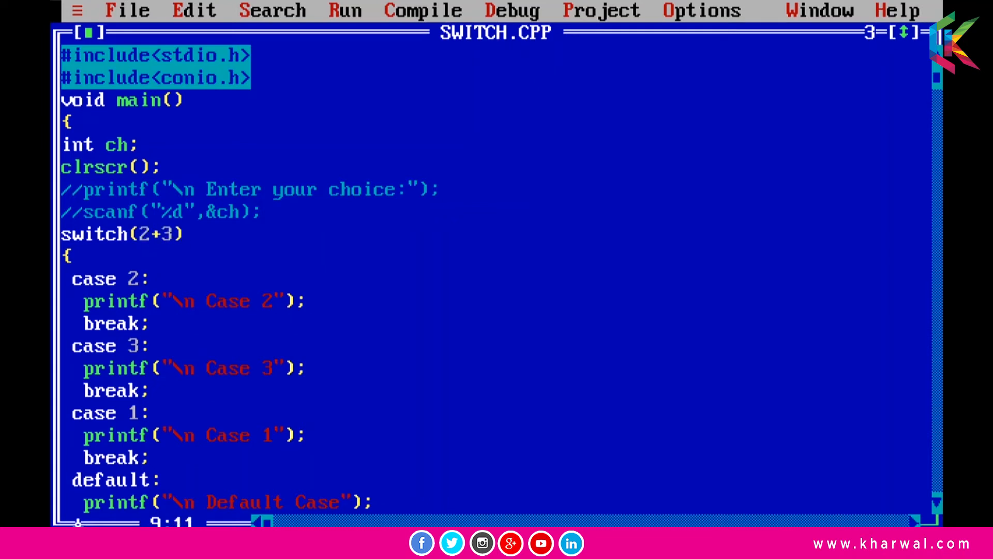
type("%2")
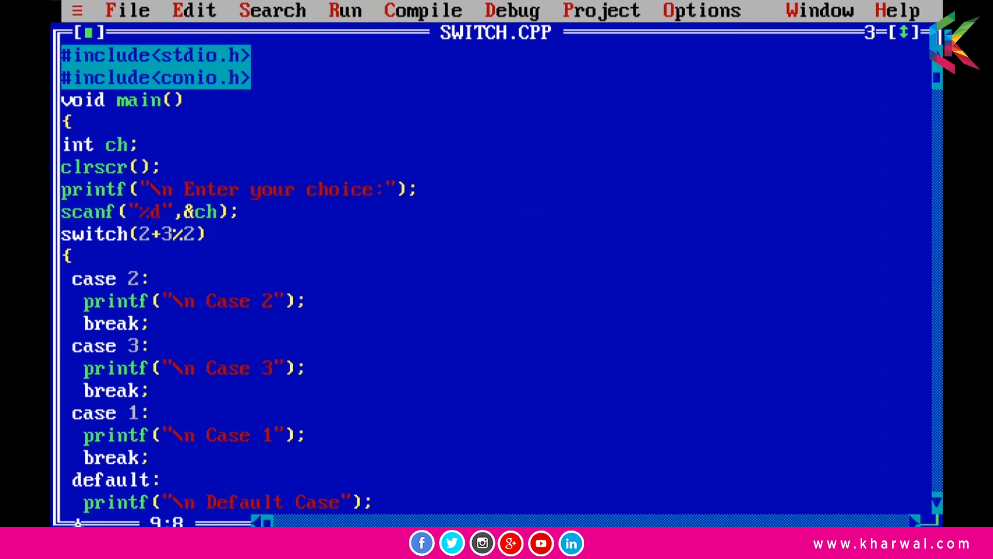
Restore ch as the switch expression and begin rewriting the second case label as +2
type("ch")
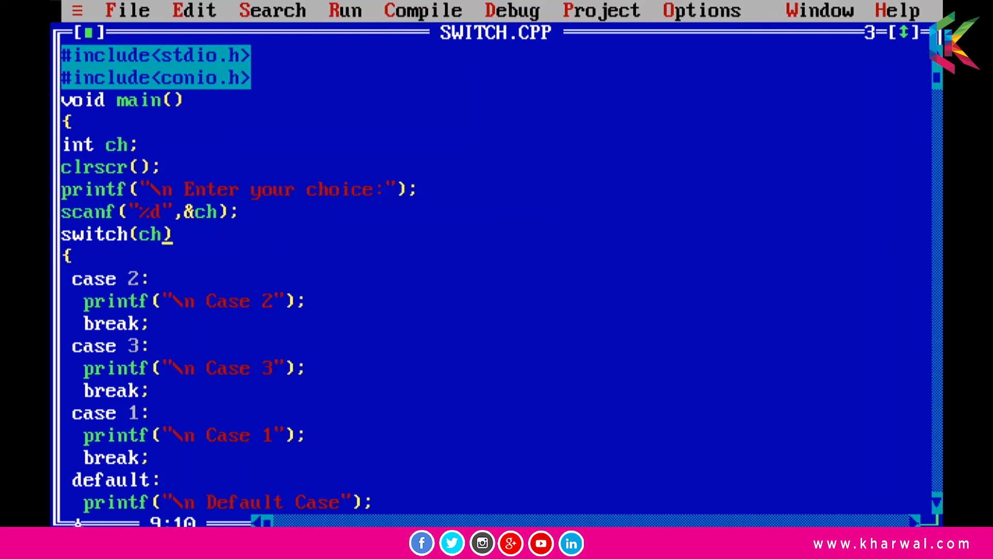
left_click(139, 345)
type("1+")
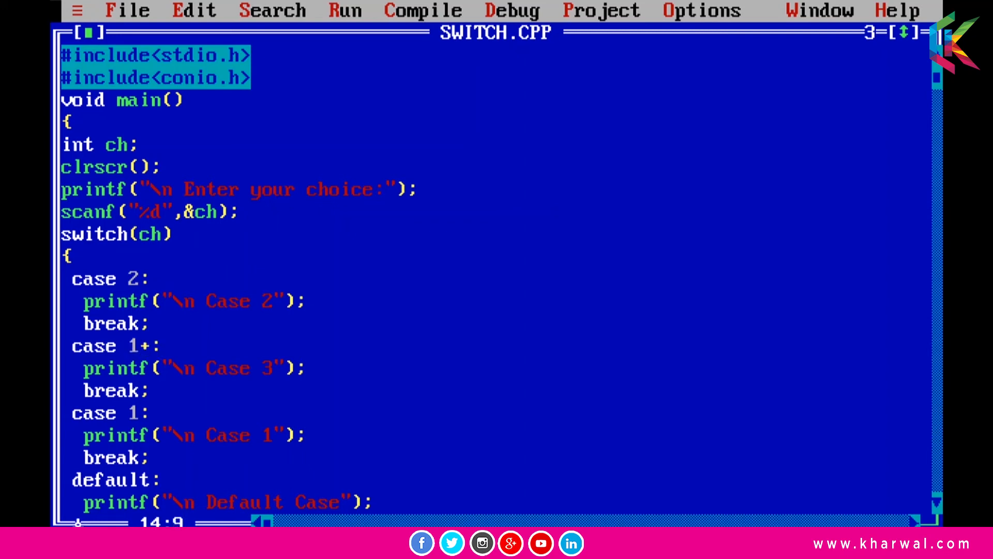
type("2")
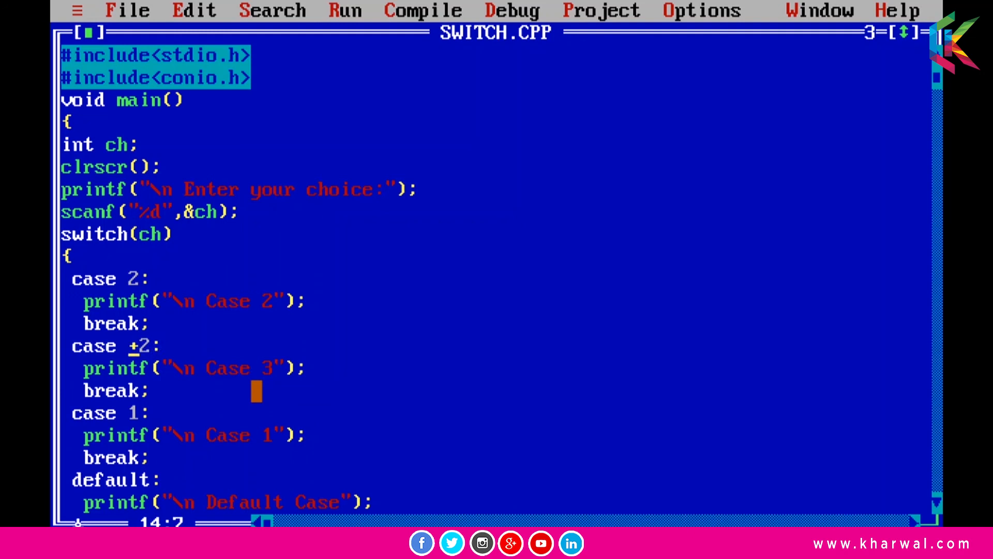
Change the second case label to ch+2 and compile, which reports 2 errors
type("ch")
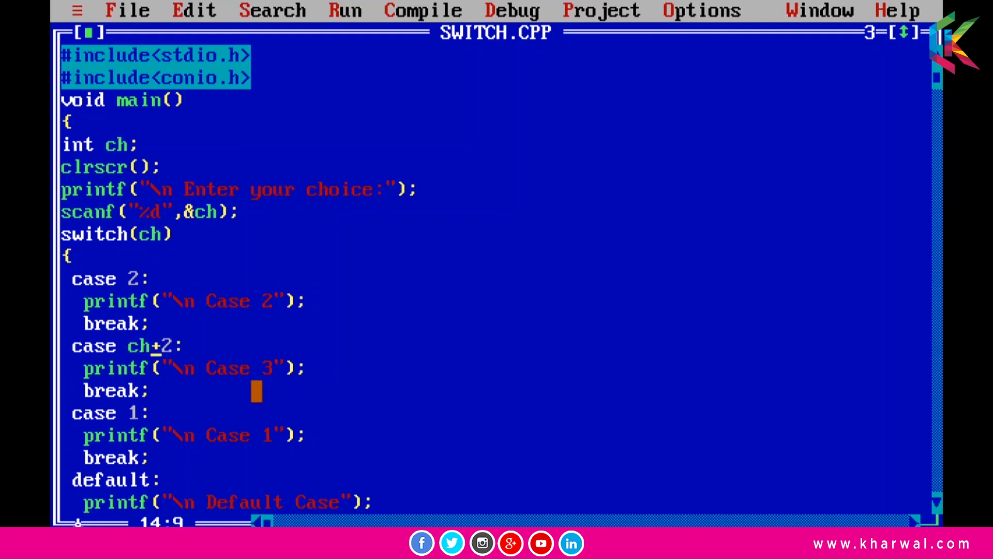
left_click(425, 10)
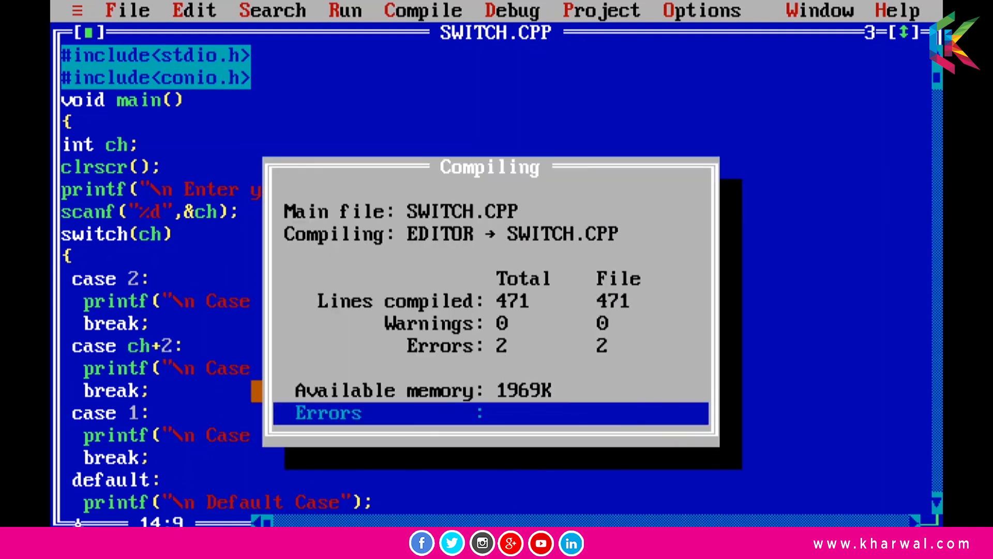